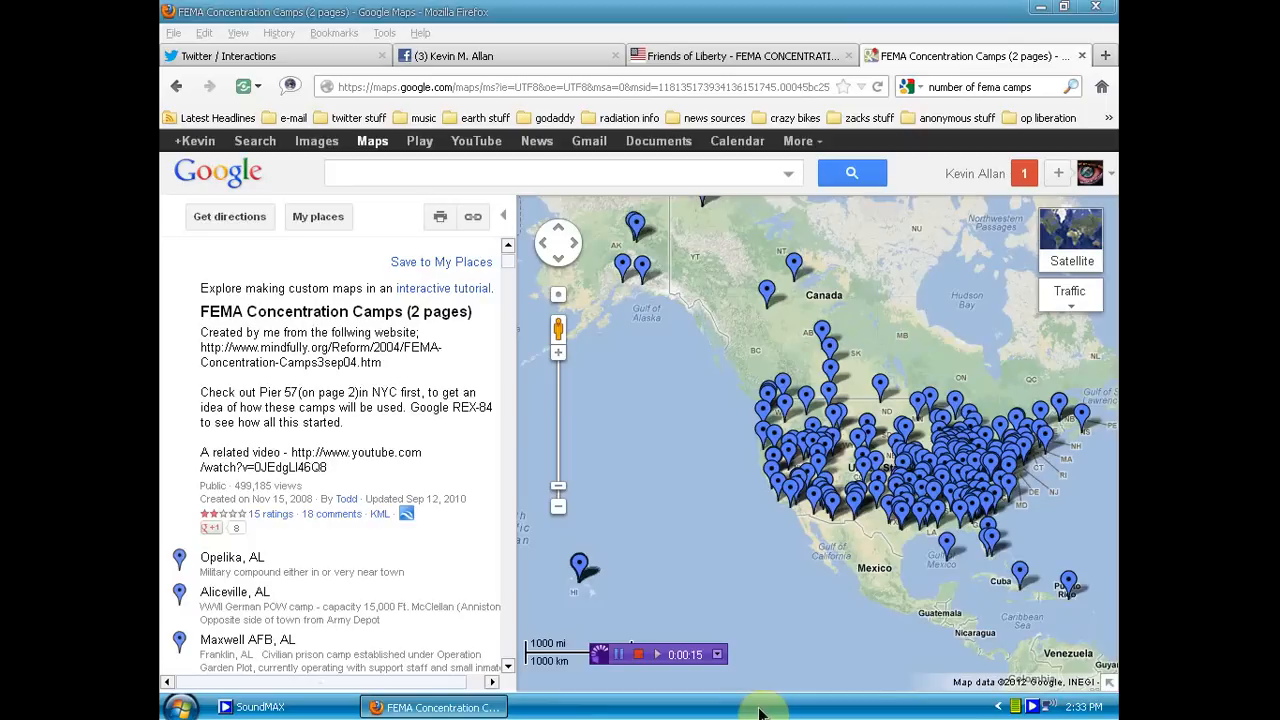
- Switch to the 'Friends of Liberty - FEMA CONCENTRATION camps' article tab
click(740, 55)
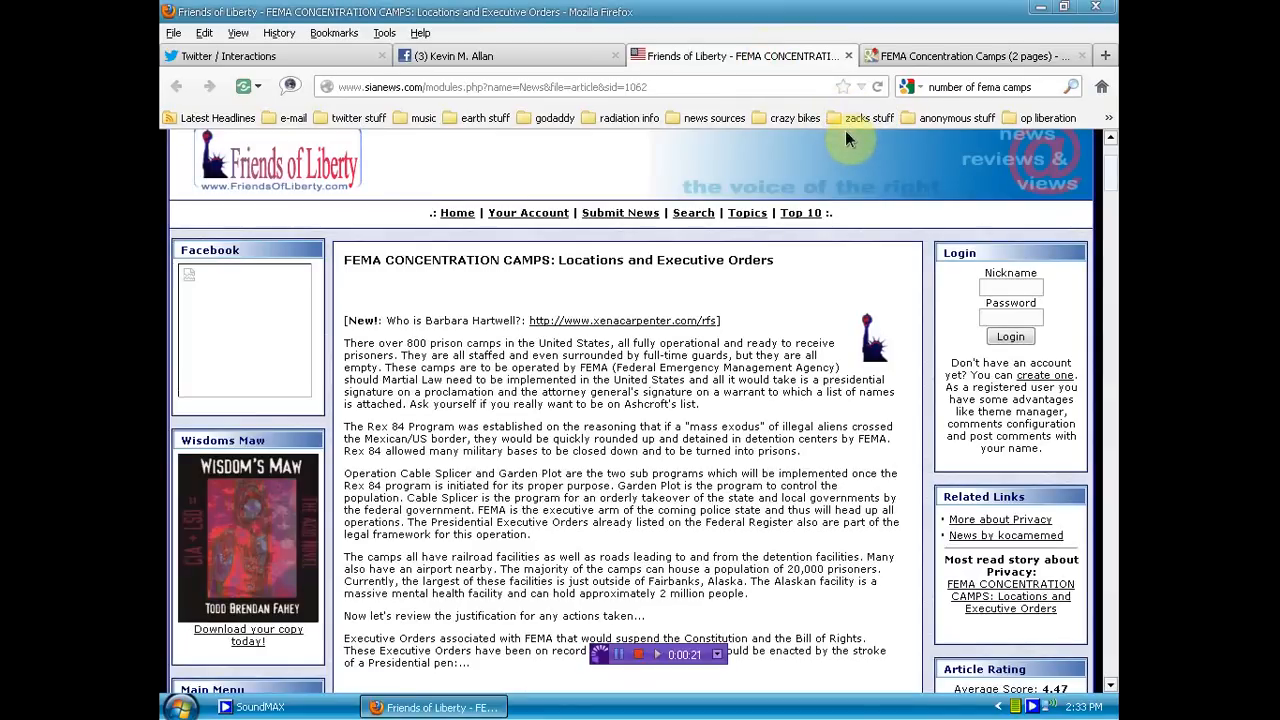
mouse_move(815, 268)
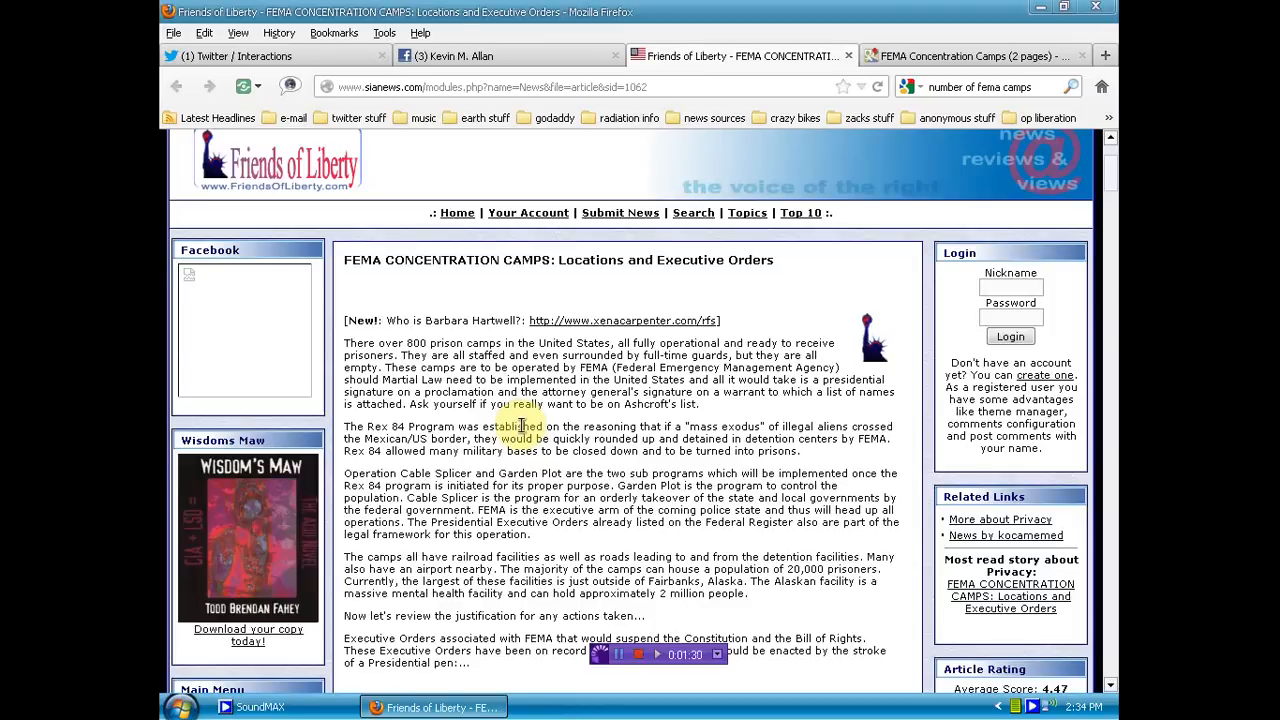
- Scroll the article down to Executive Orders 10990 through 11005 and 11051
scroll(down, 3)
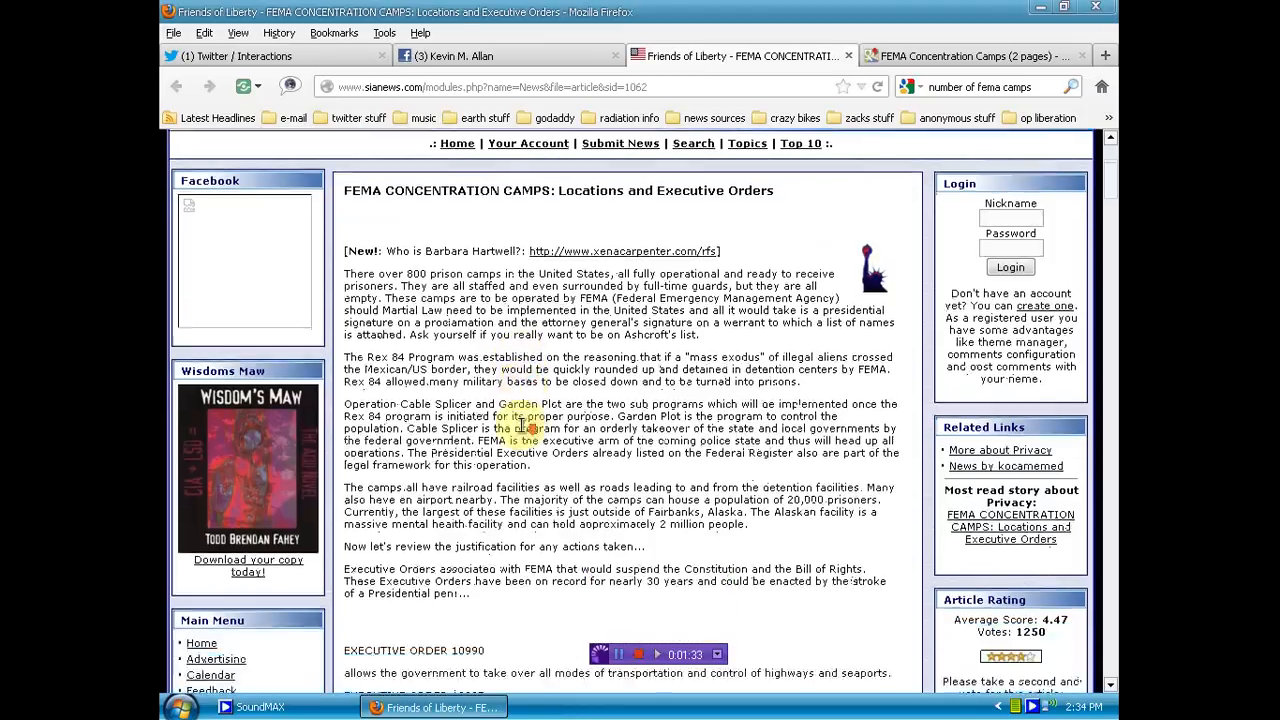
scroll(down, 3)
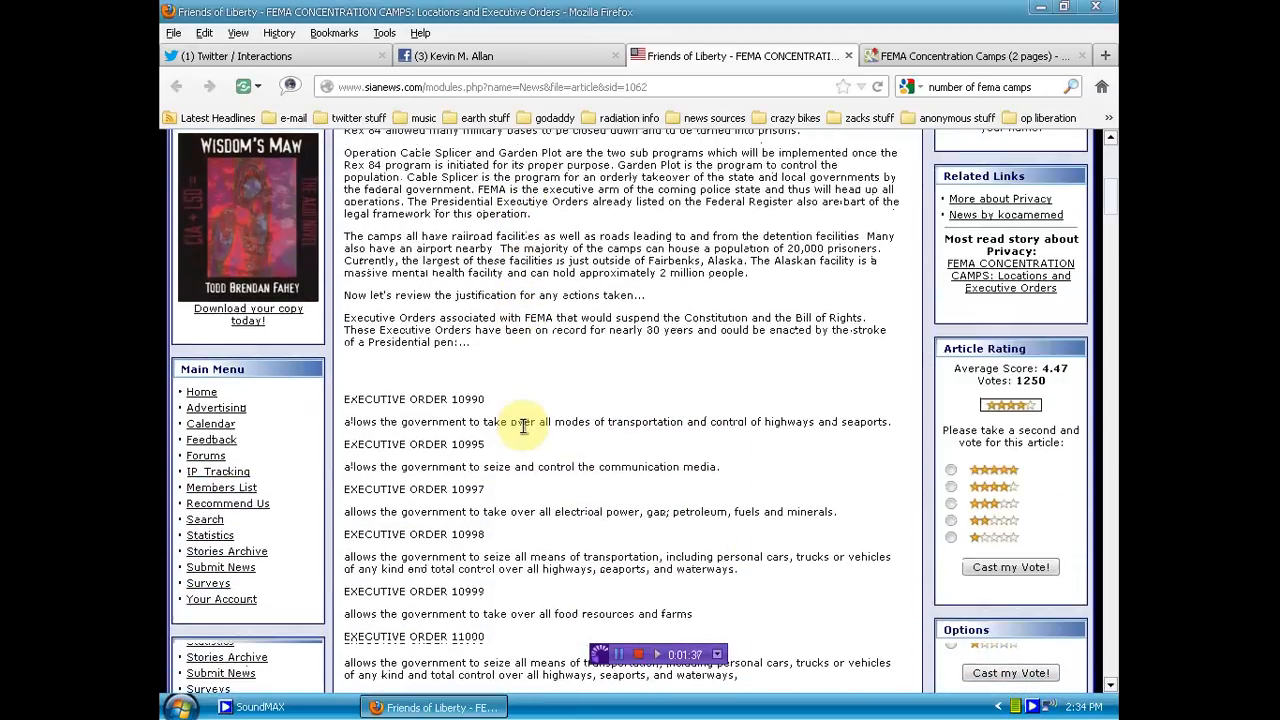
scroll(down, 3)
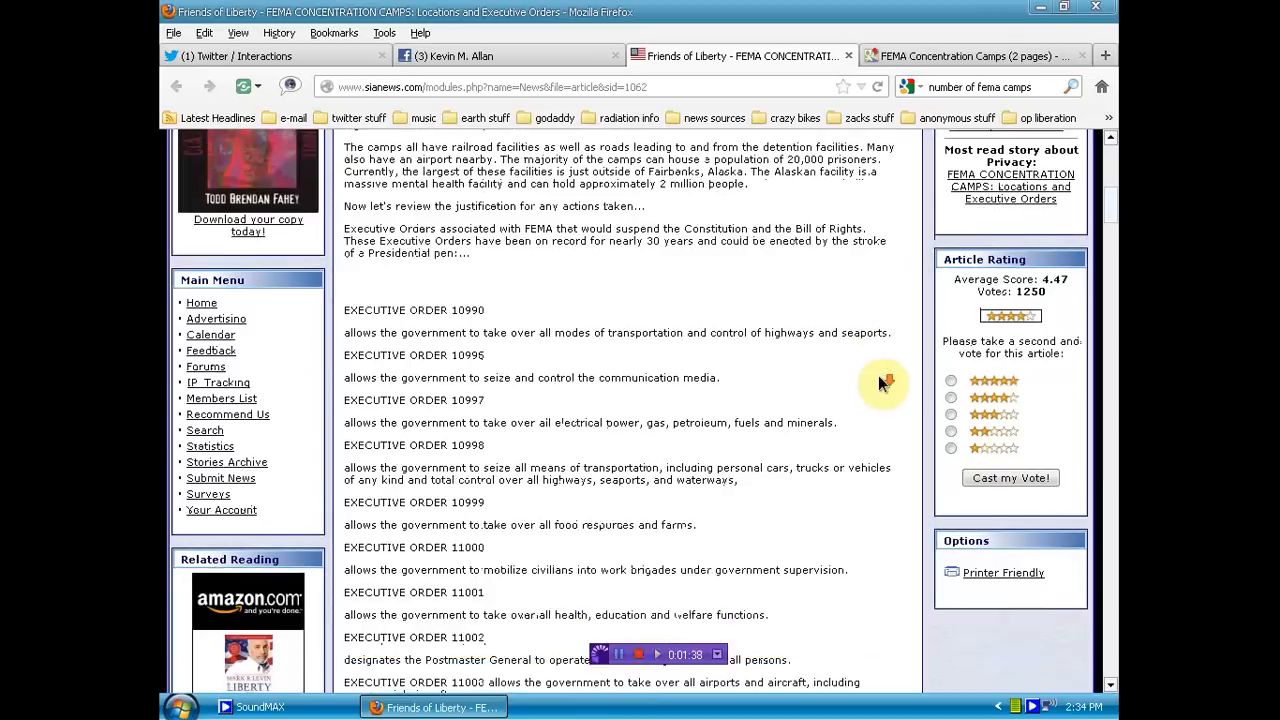
scroll(down, 3)
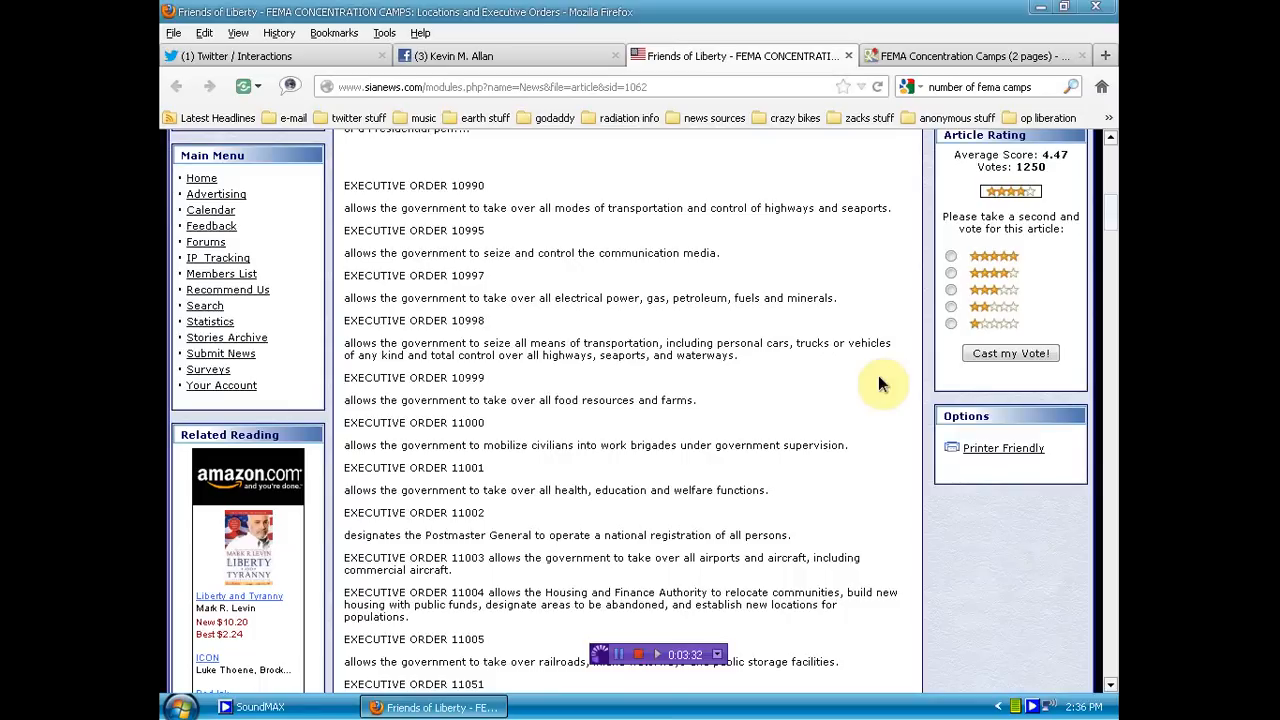
mouse_move(810, 260)
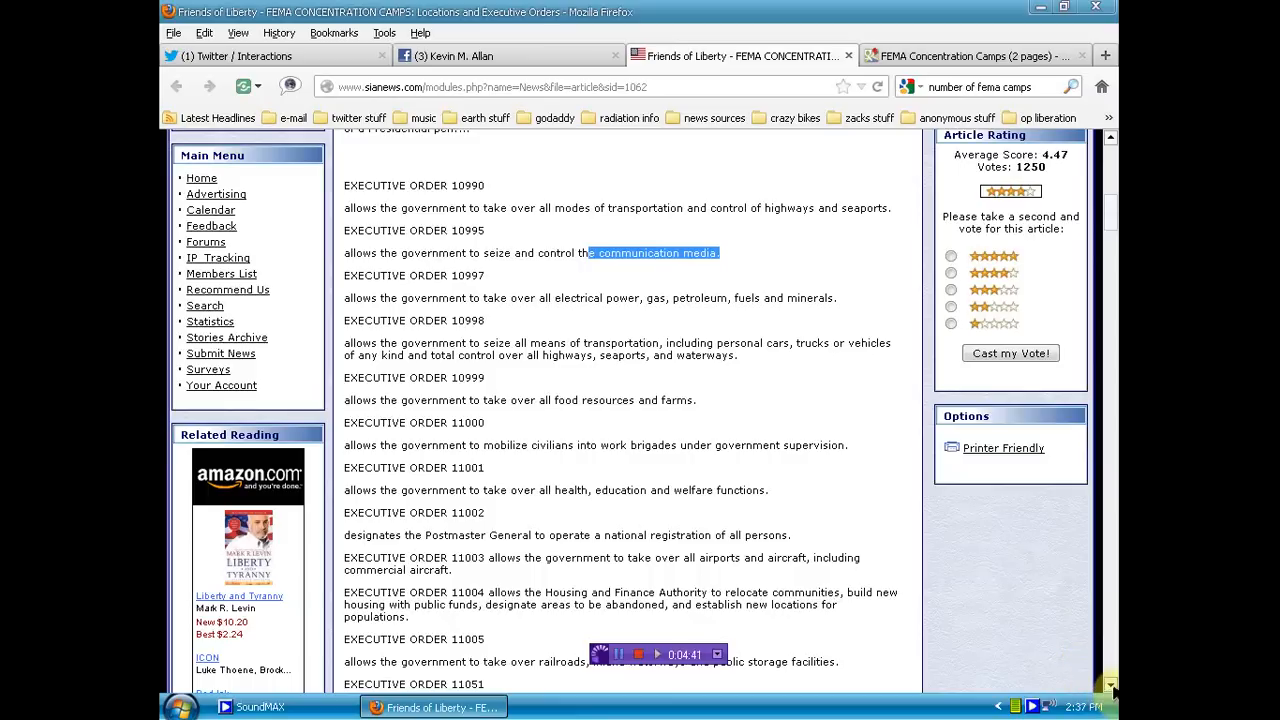
- Scroll past Executive Order 11921 to the National Security Act of 1947 and defense acts
scroll(down, 3)
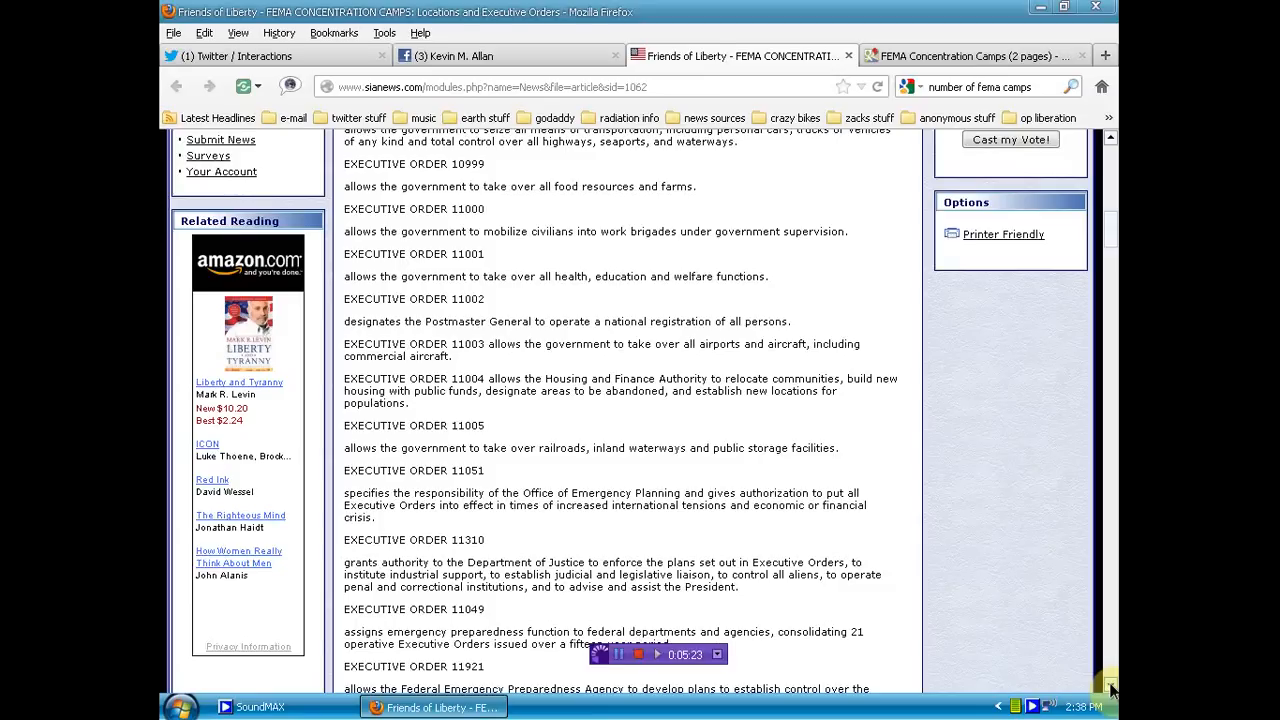
scroll(down, 3)
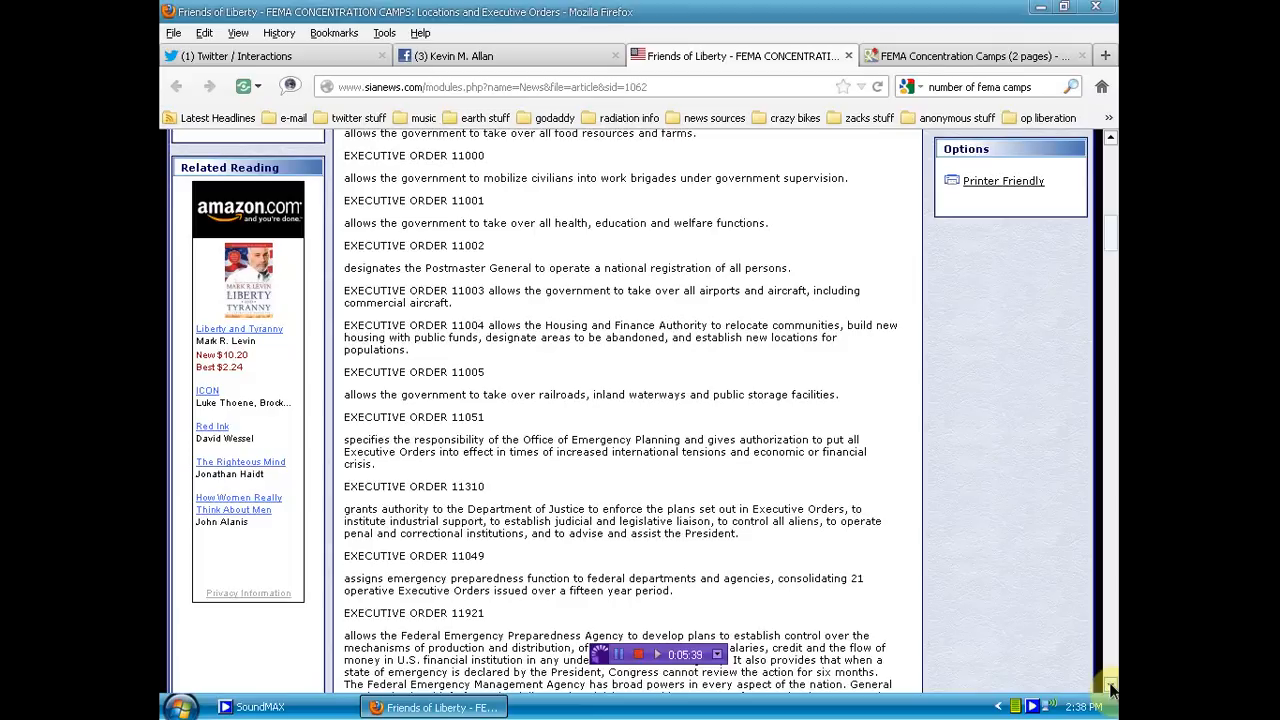
scroll(down, 3)
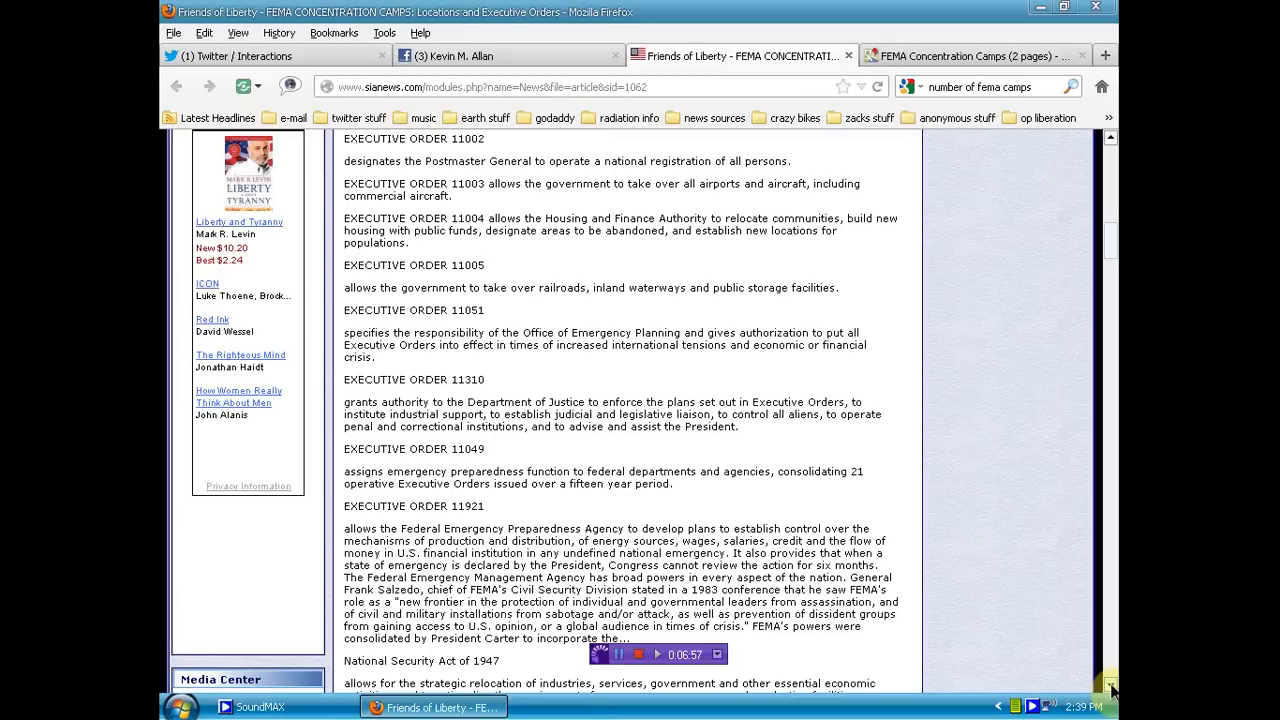
scroll(down, 3)
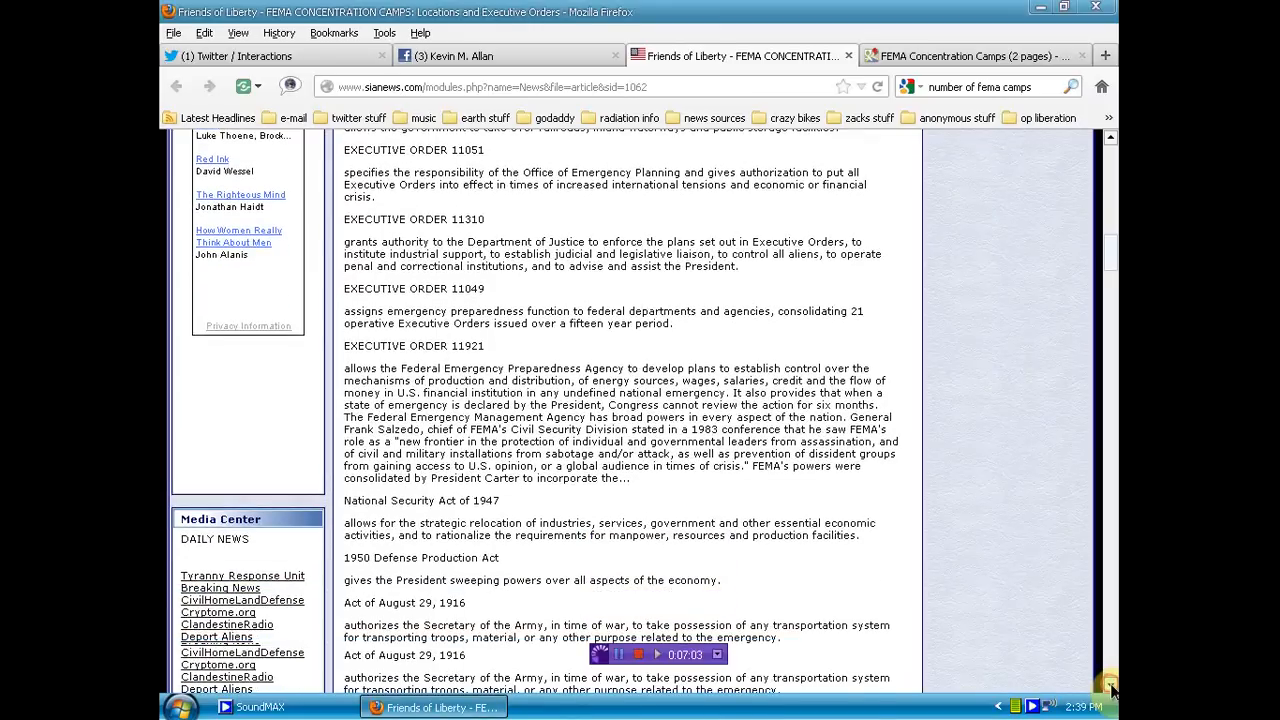
- Scroll to 'Where are these camps?' showing the Alabama and Alaska camp locations
scroll(down, 3)
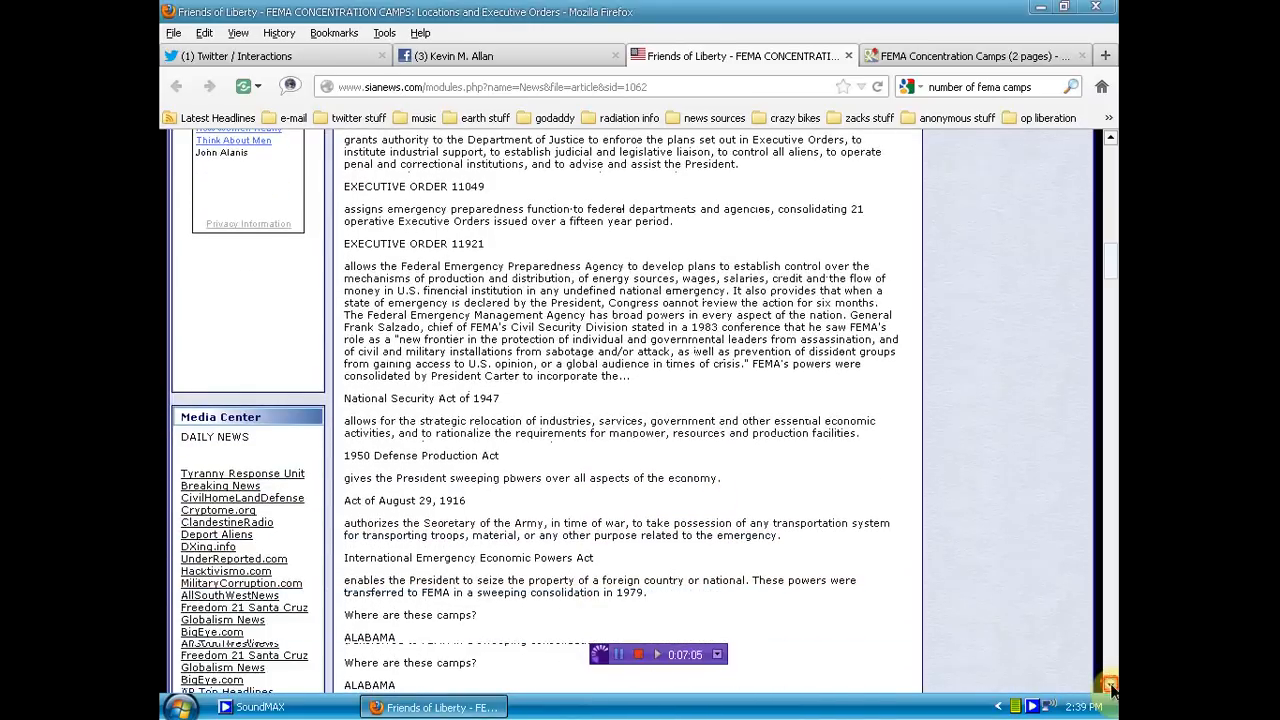
scroll(down, 3)
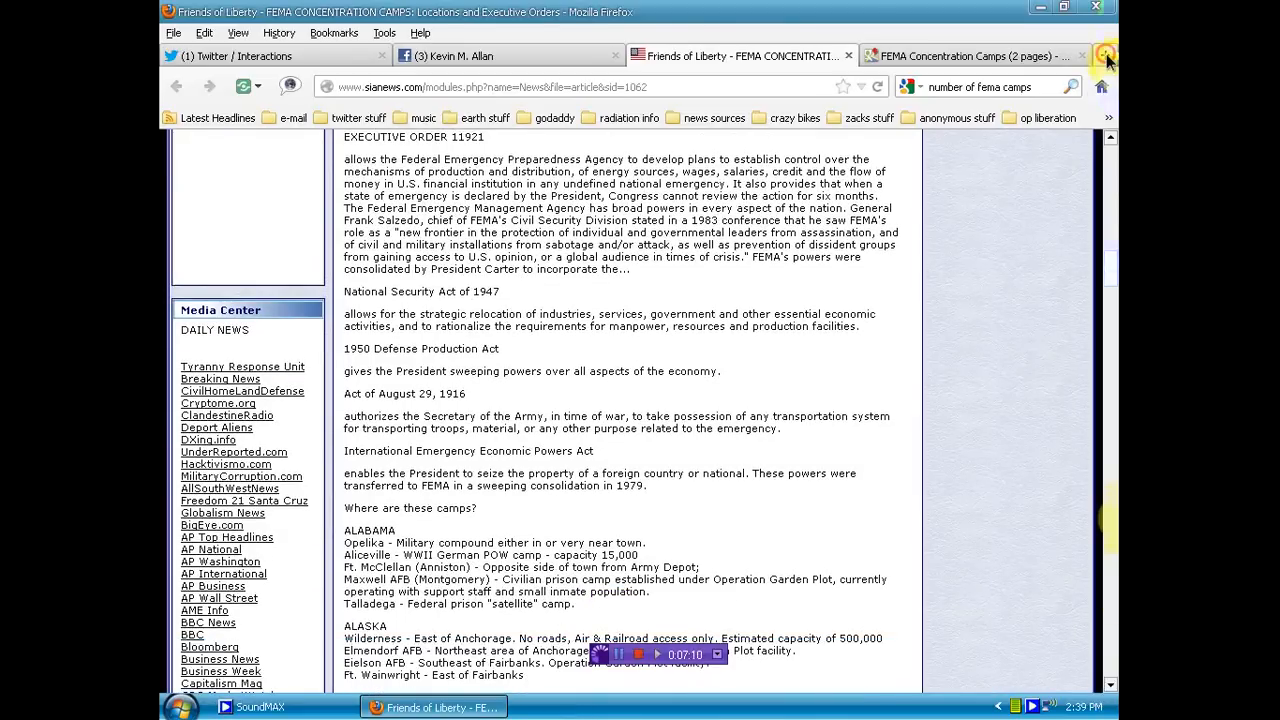
- Open the Petition2Congress 'Impeach President Obama' petition in a new tab
click(1104, 55)
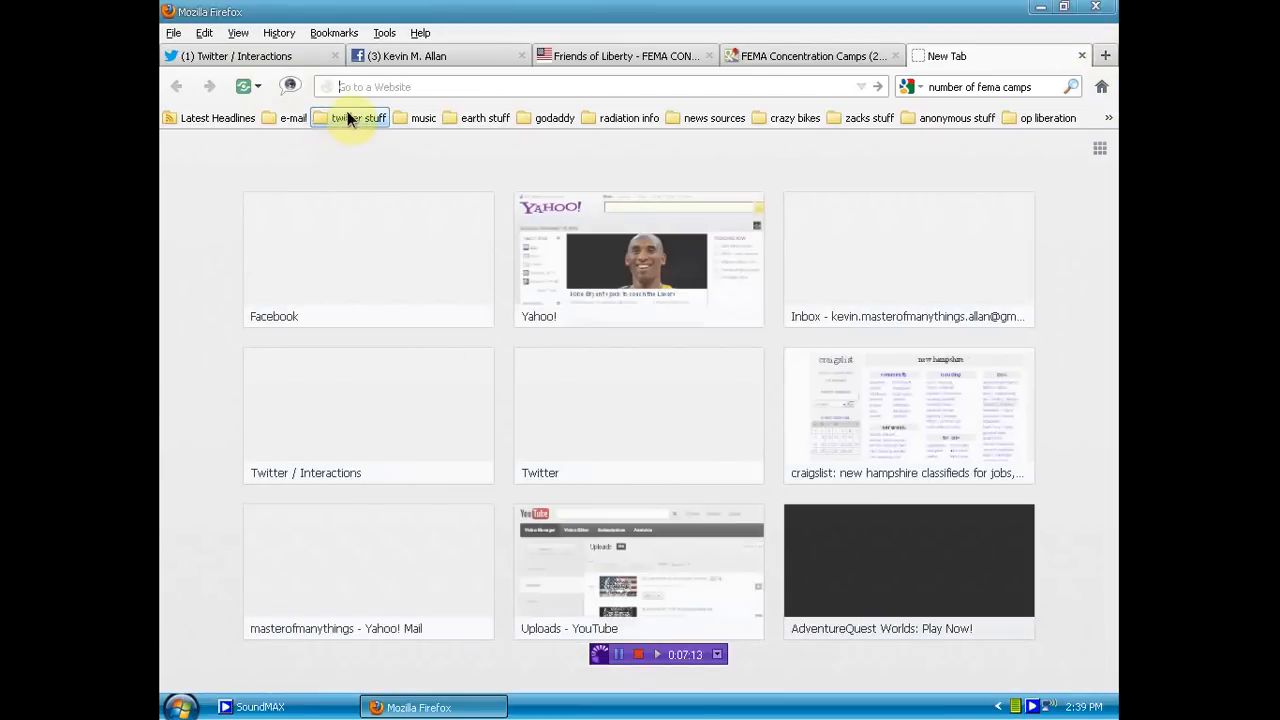
click(358, 117)
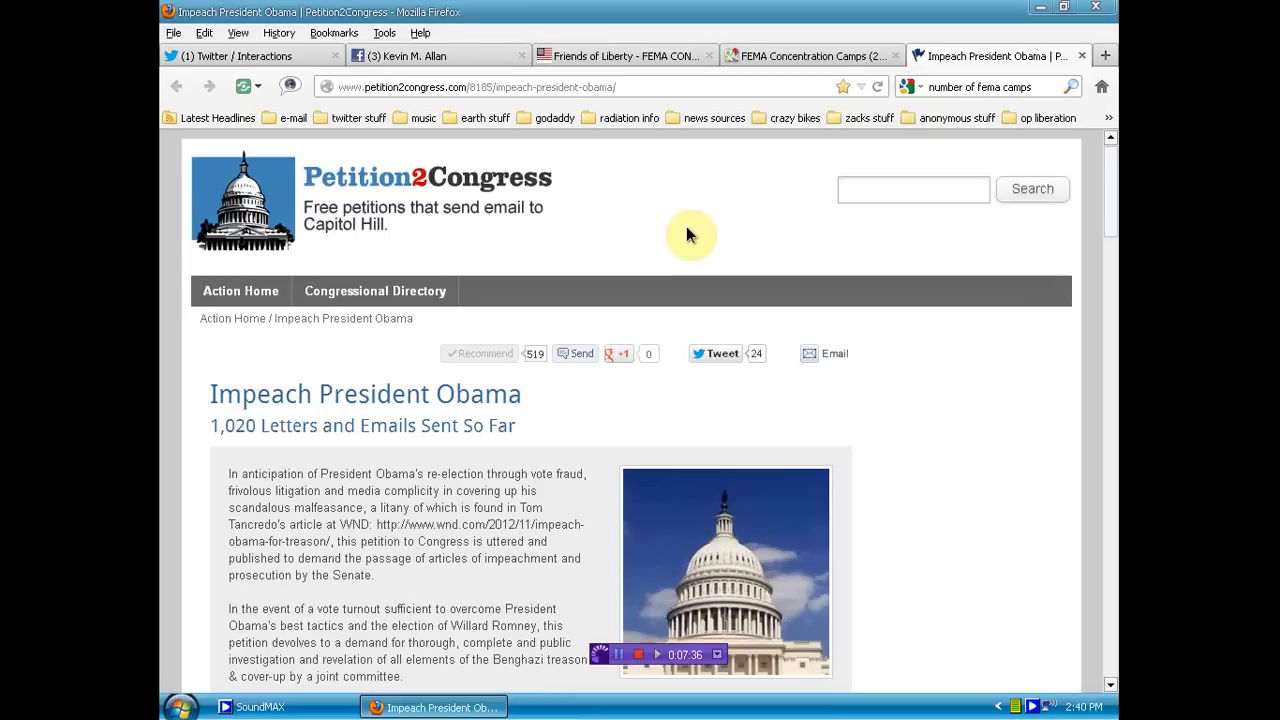
- Return to the 'FEMA Concentration Camps (2 pages)' Google Maps tab and click on the map
click(810, 55)
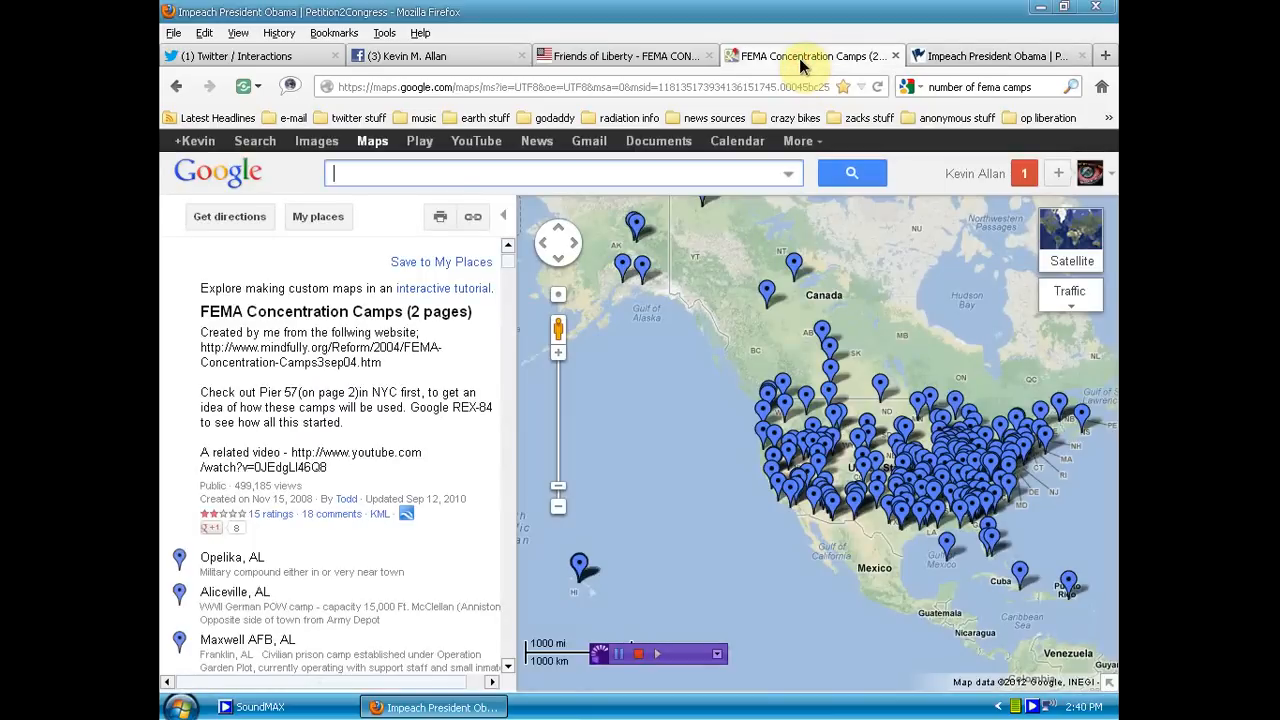
mouse_move(810, 56)
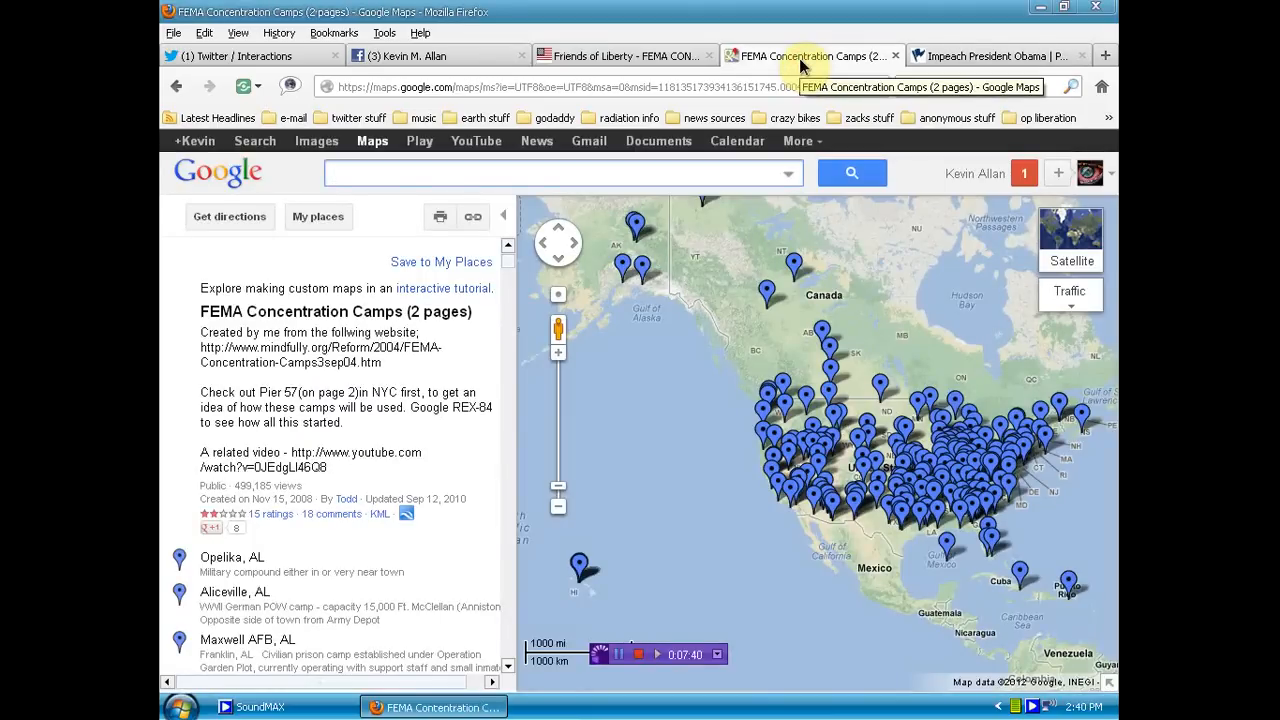
click(560, 172)
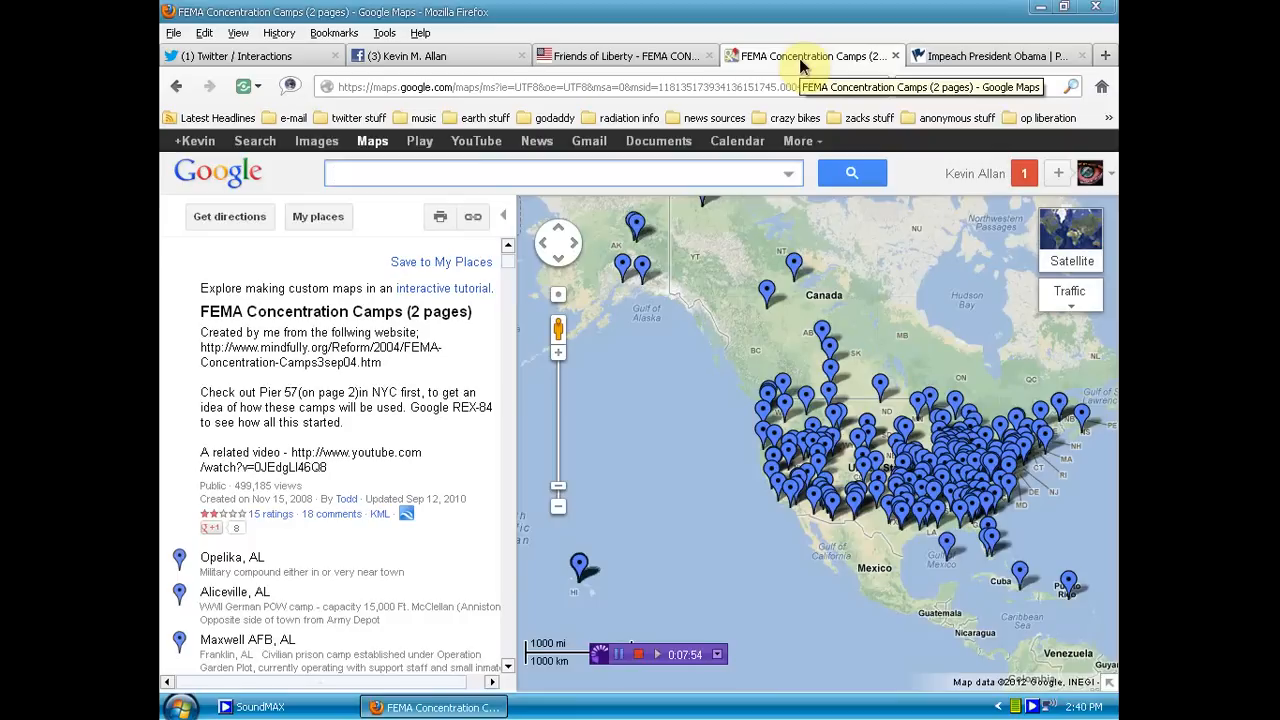
click(560, 173)
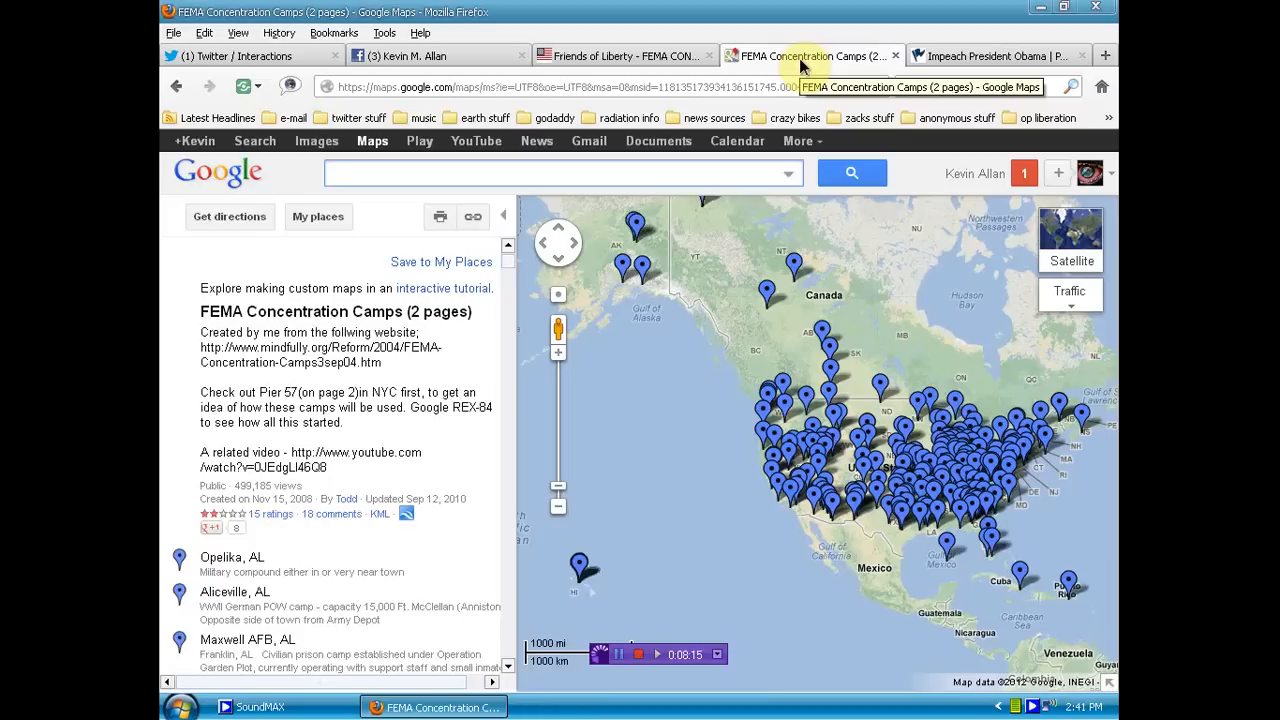
click(560, 173)
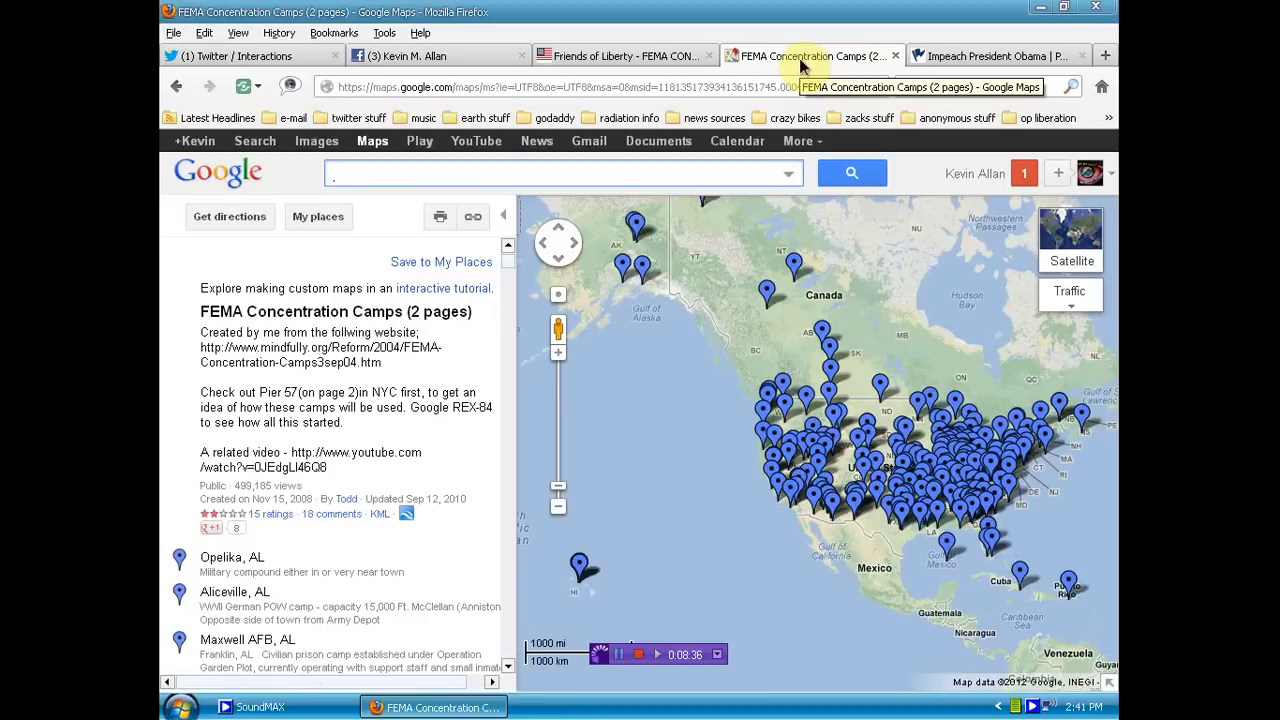
click(560, 173)
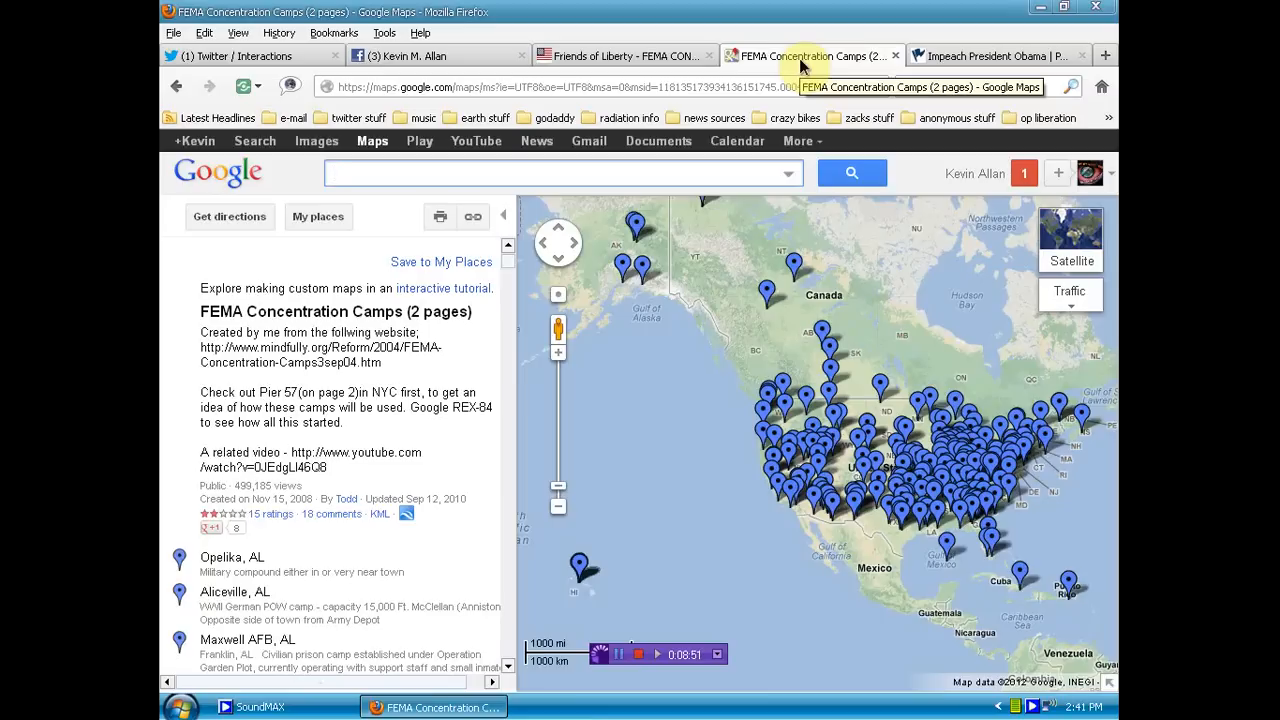
click(560, 173)
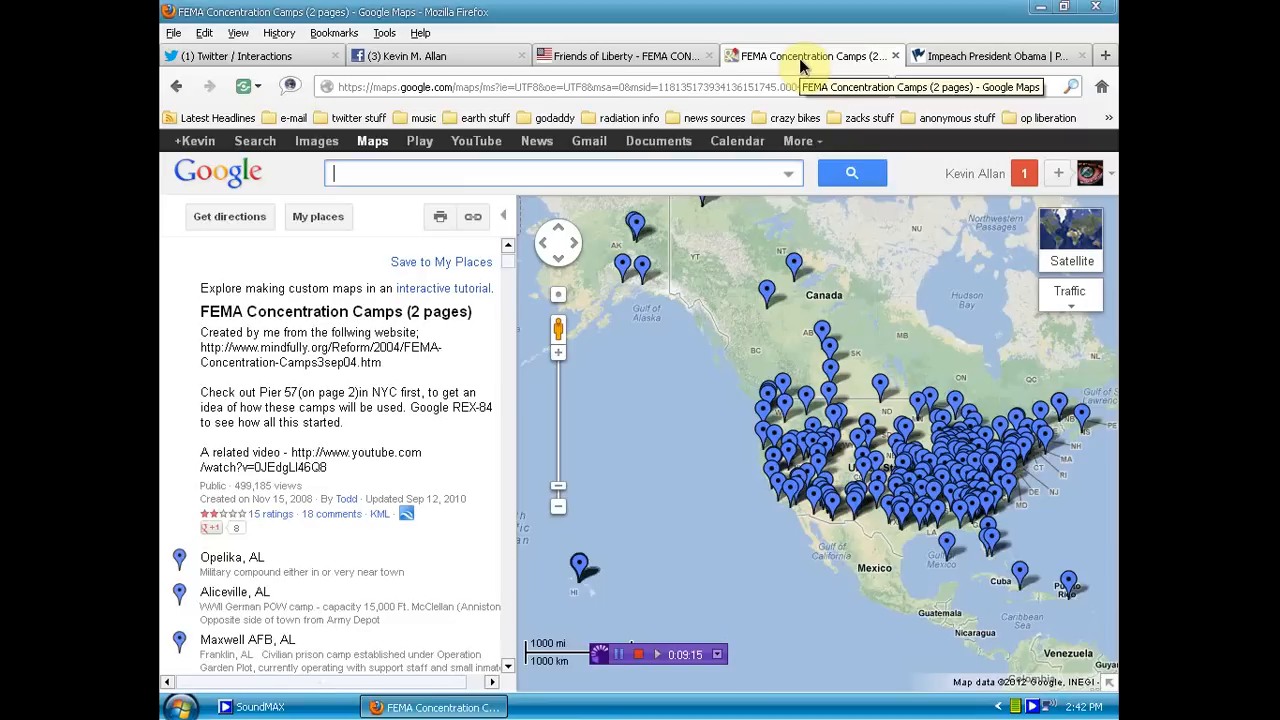
text(.)
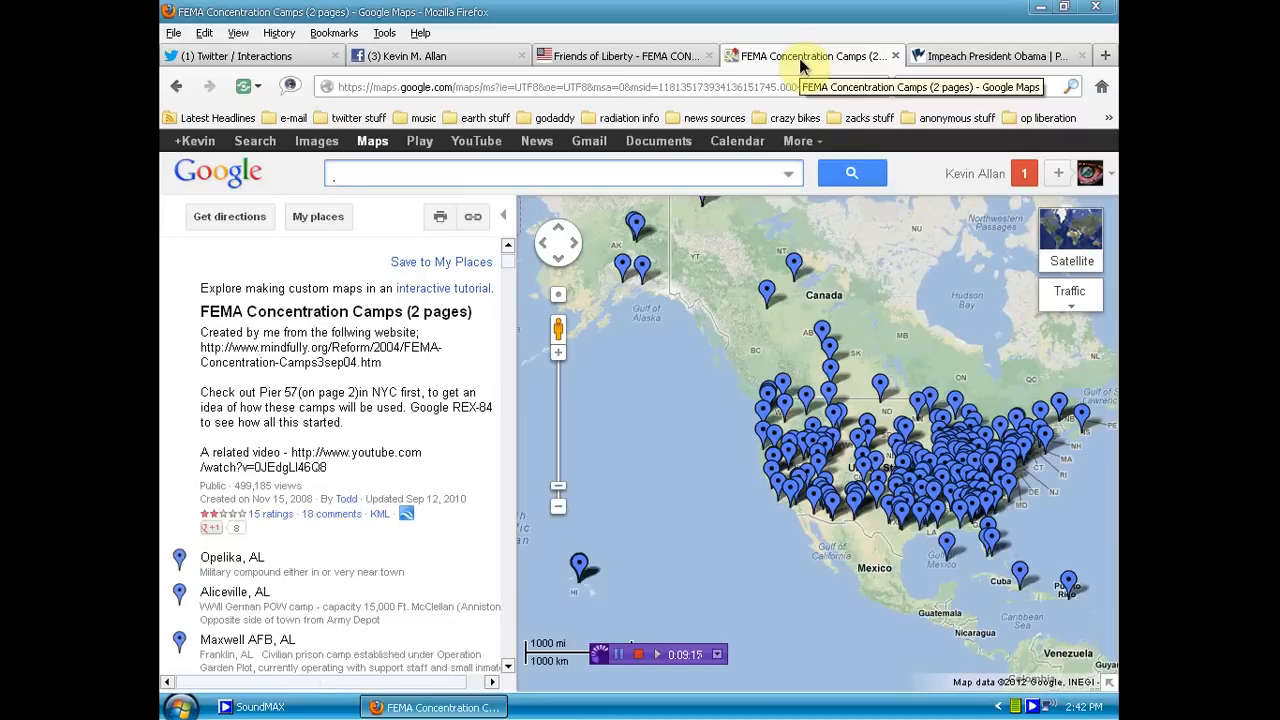